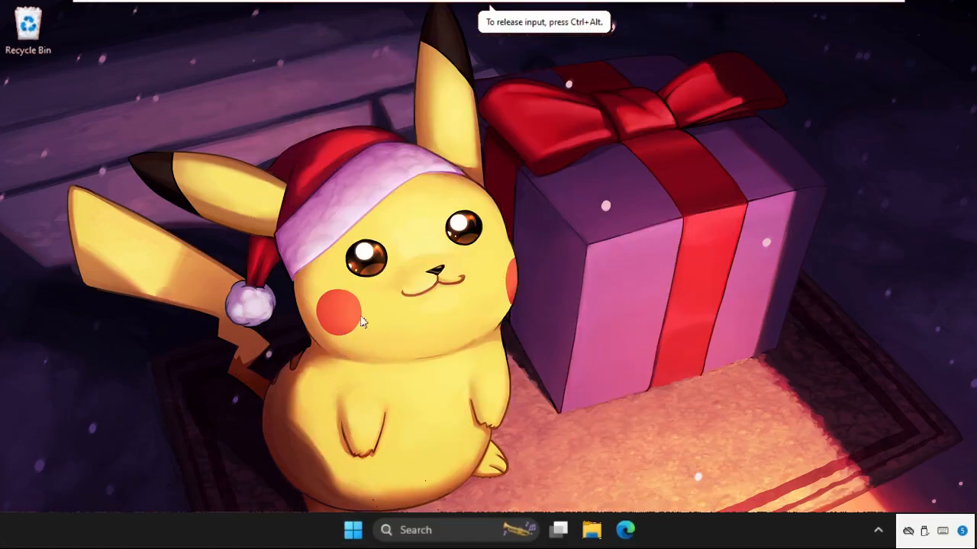
mouse_move(704, 212)
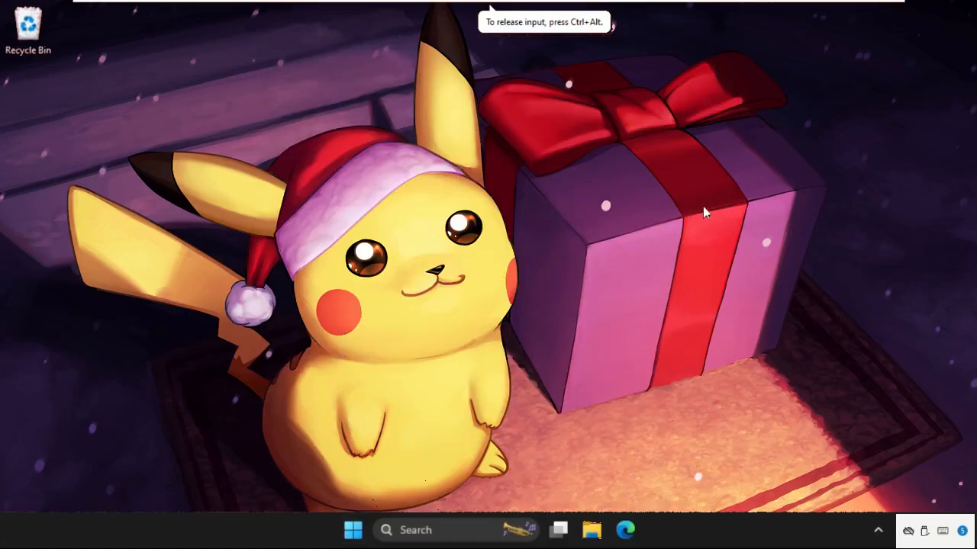
mouse_move(327, 213)
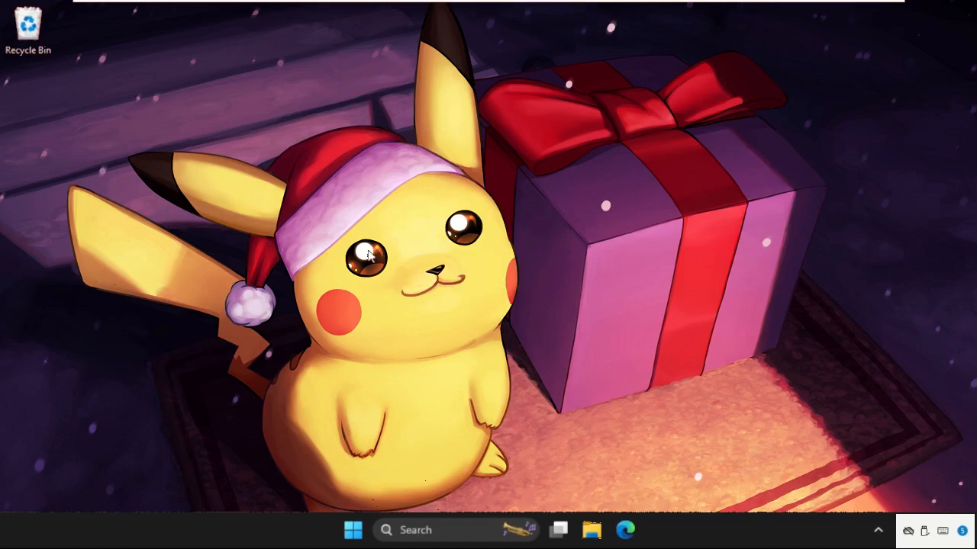
mouse_move(490, 205)
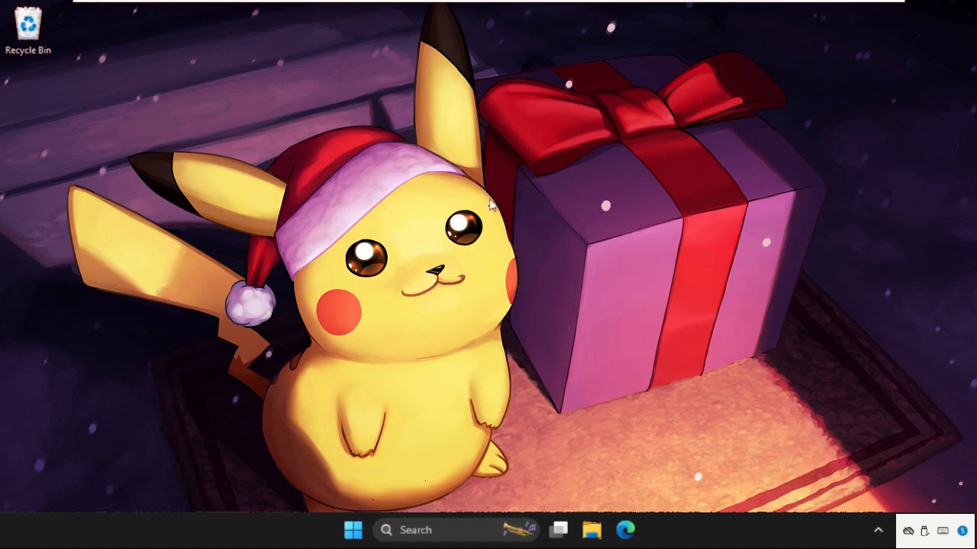
mouse_move(344, 195)
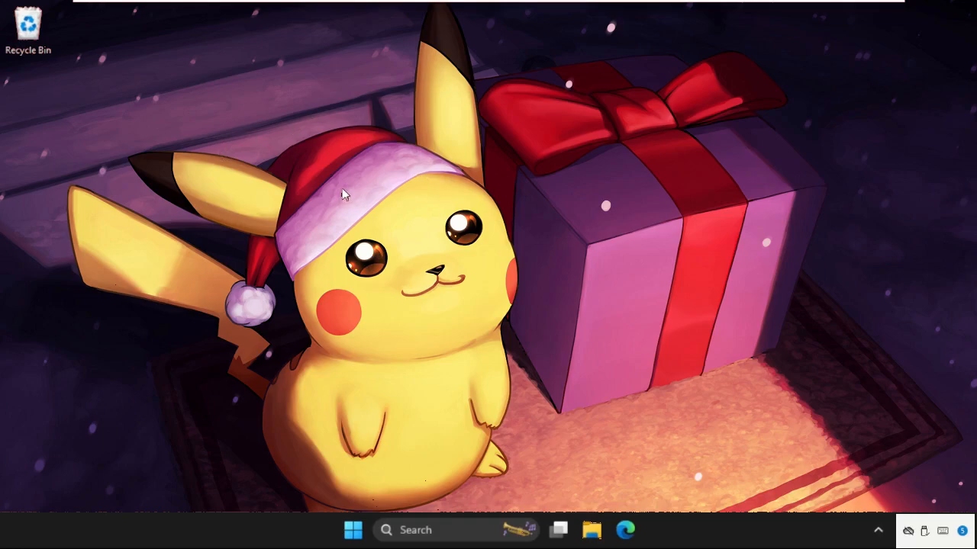
mouse_move(435, 241)
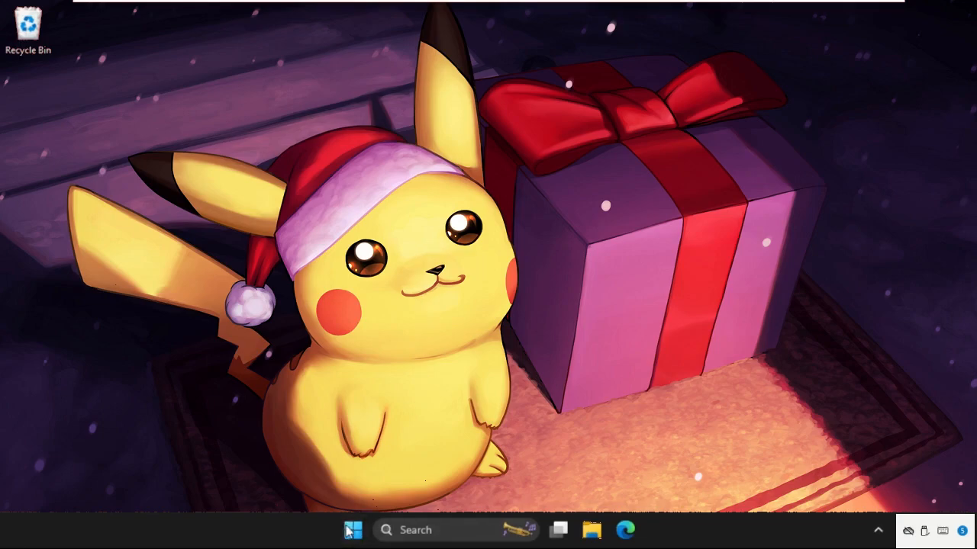
Step: Open Settings from the Start menu and go to Accessibility's Interaction section
right_click(352, 530)
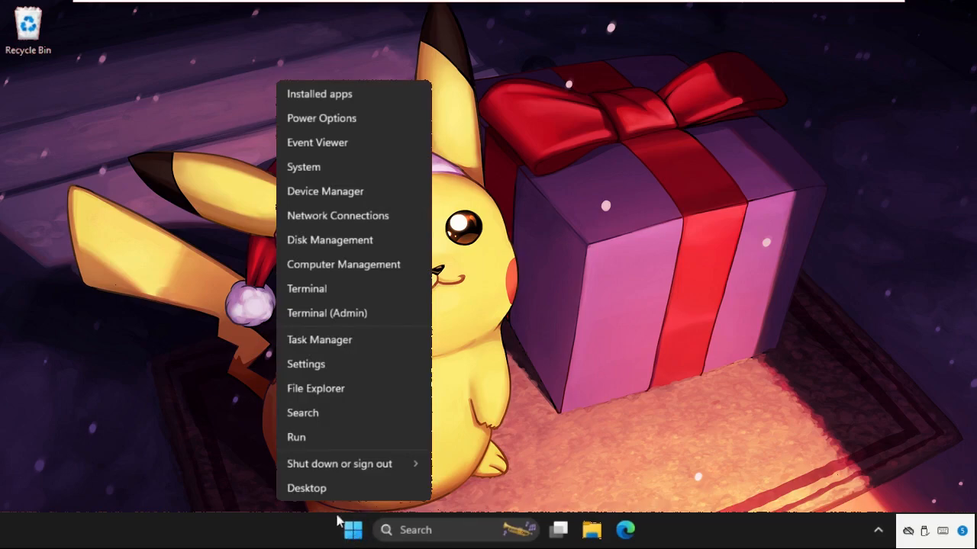
click(305, 364)
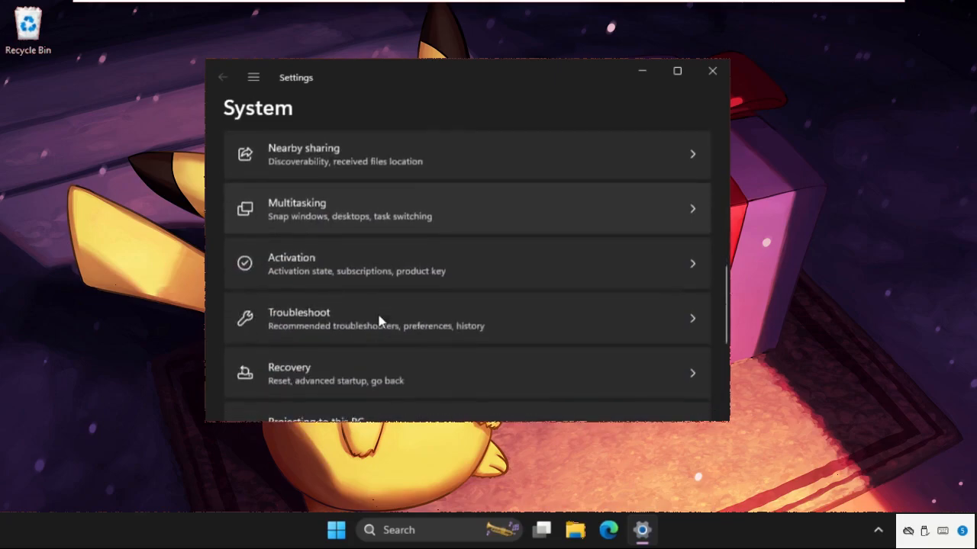
click(253, 77)
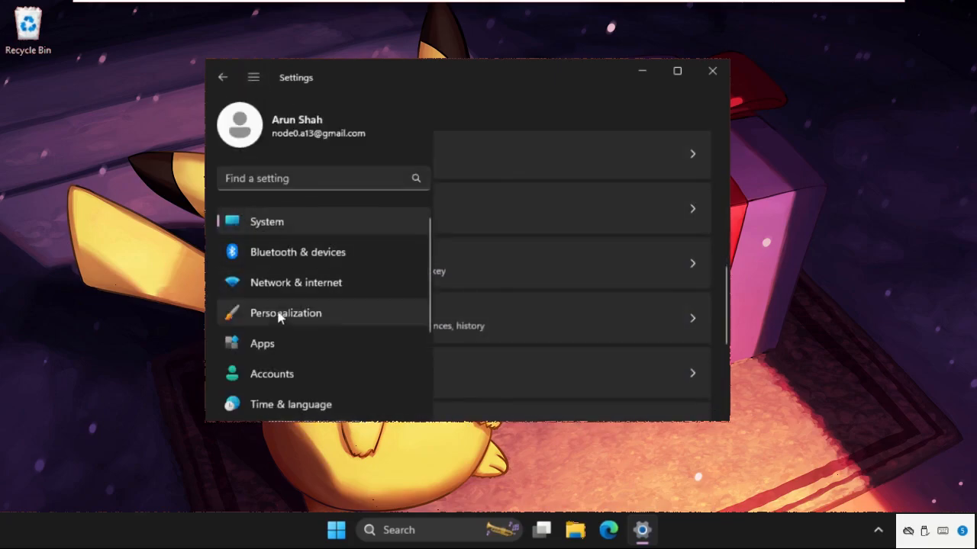
click(297, 252)
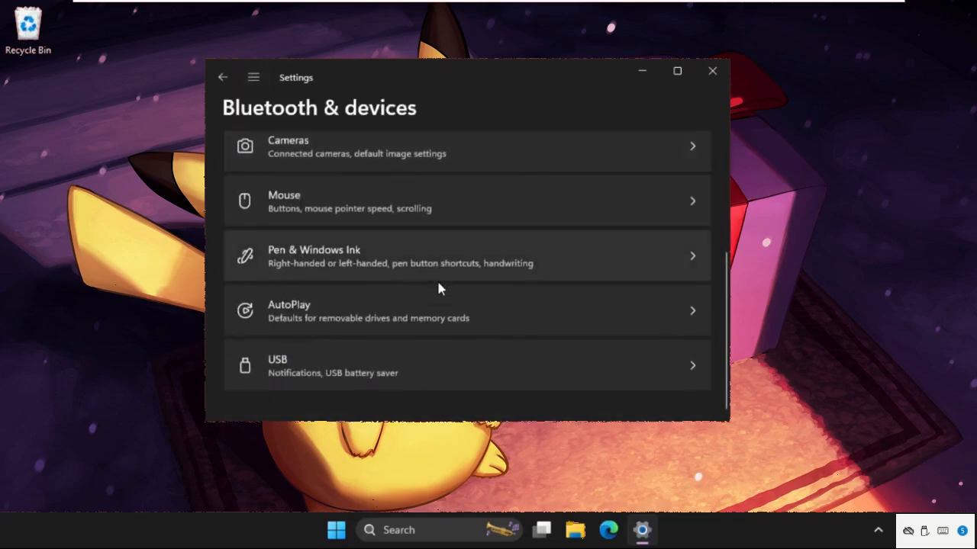
click(253, 77)
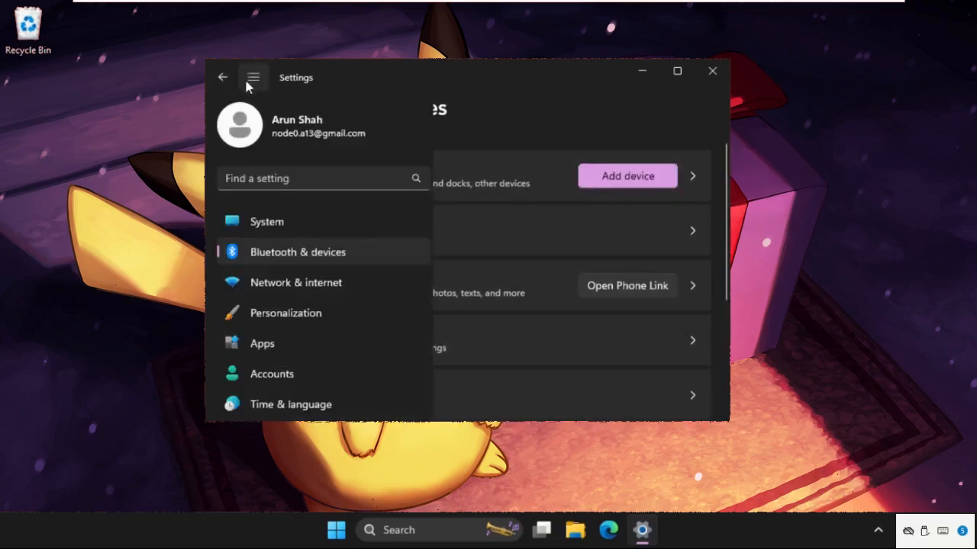
scroll(down, 3)
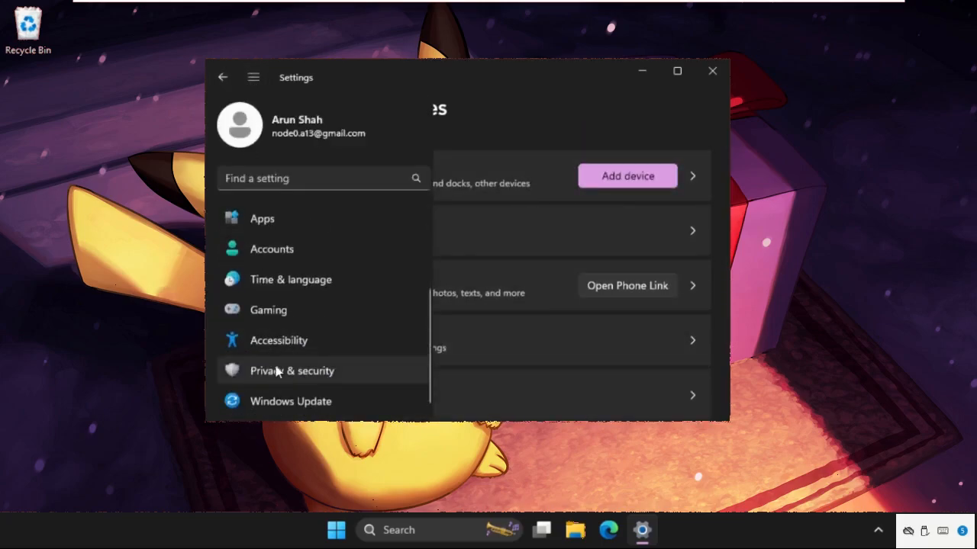
click(278, 341)
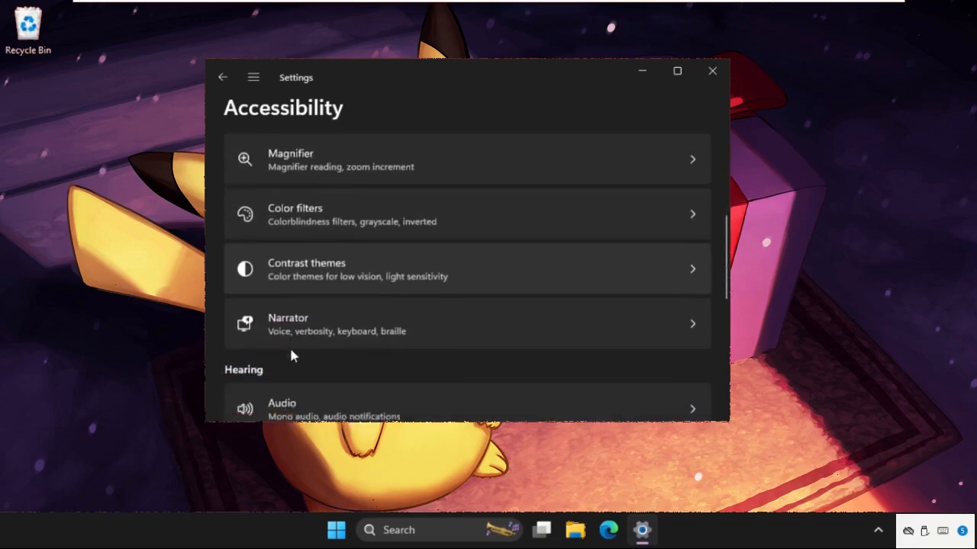
scroll(down, 3)
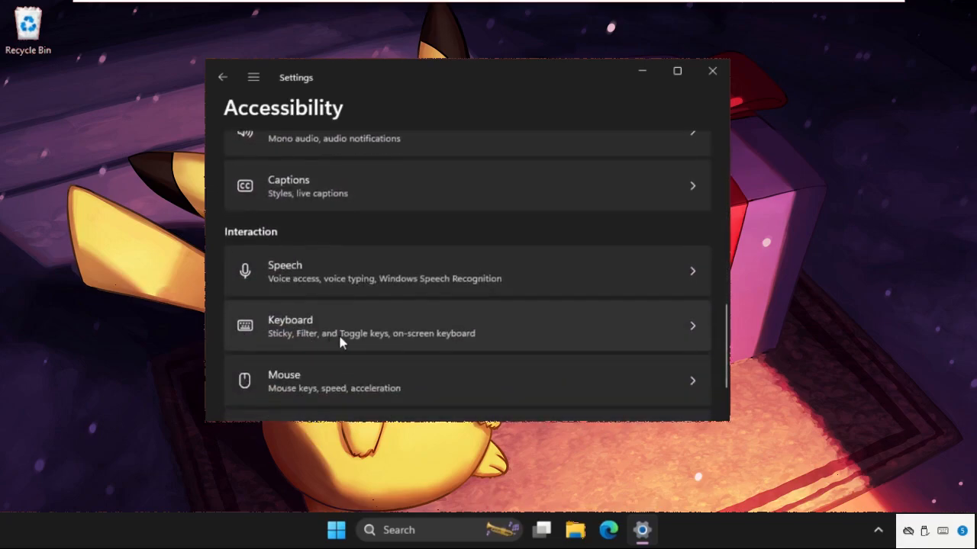
mouse_move(391, 349)
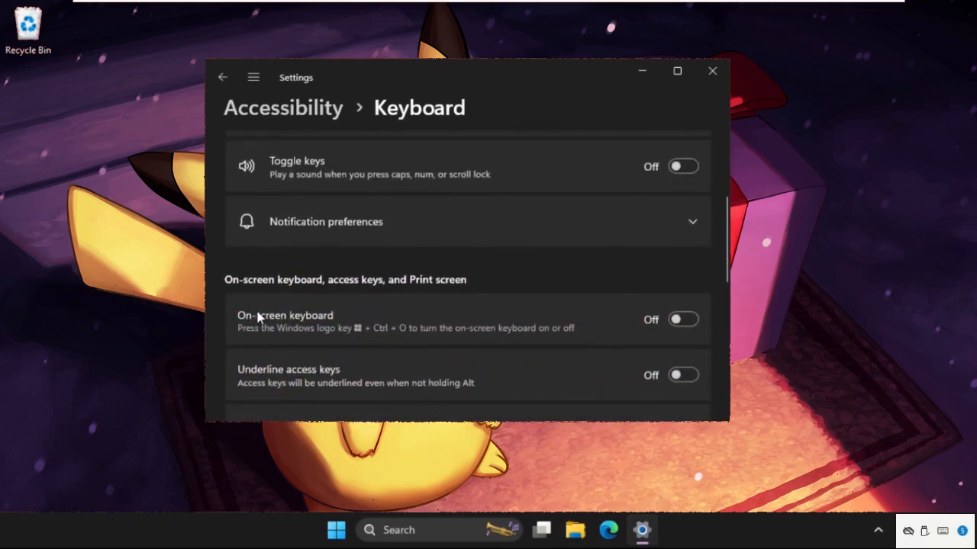
Step: Switch the On-screen keyboard toggle to On
click(682, 319)
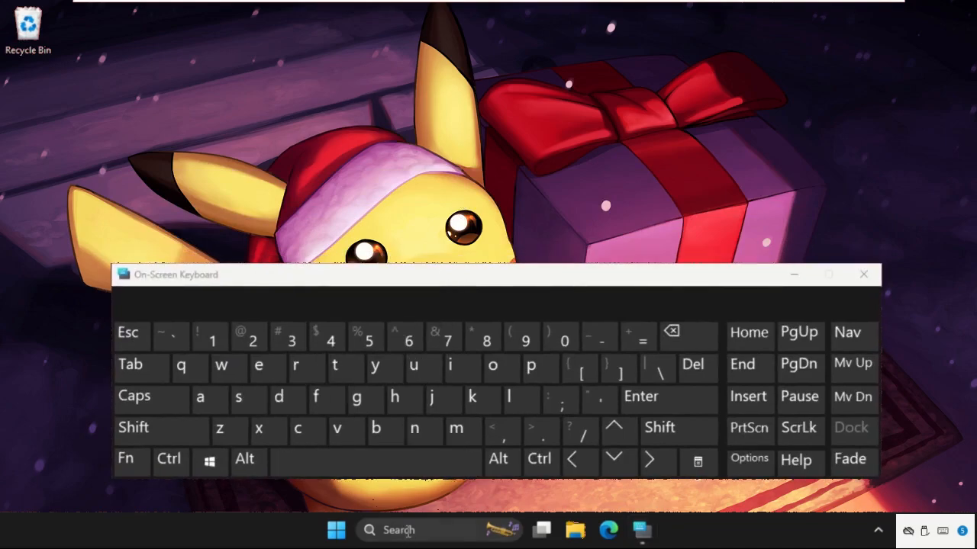
Step: Search Windows for 'device Manager' and open Device Manager from the results
click(346, 428)
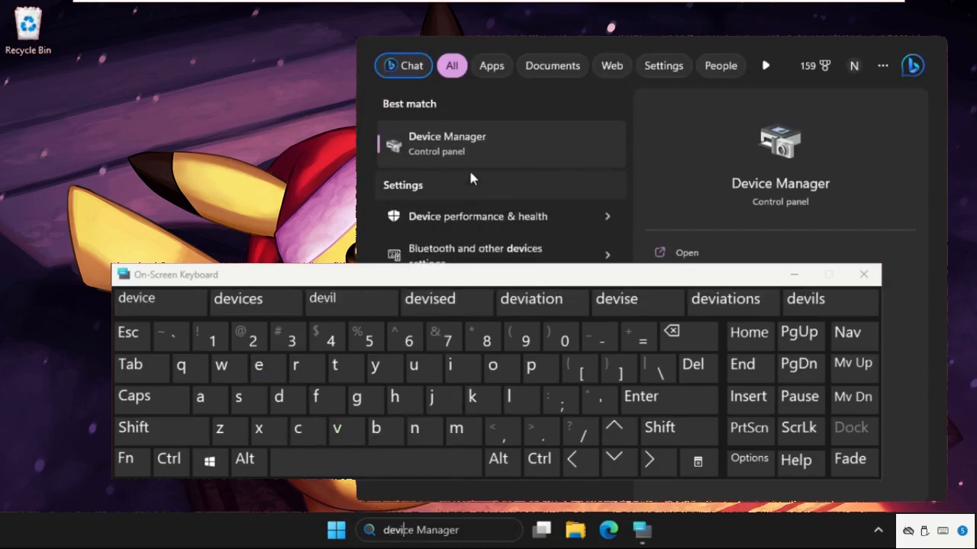
click(447, 144)
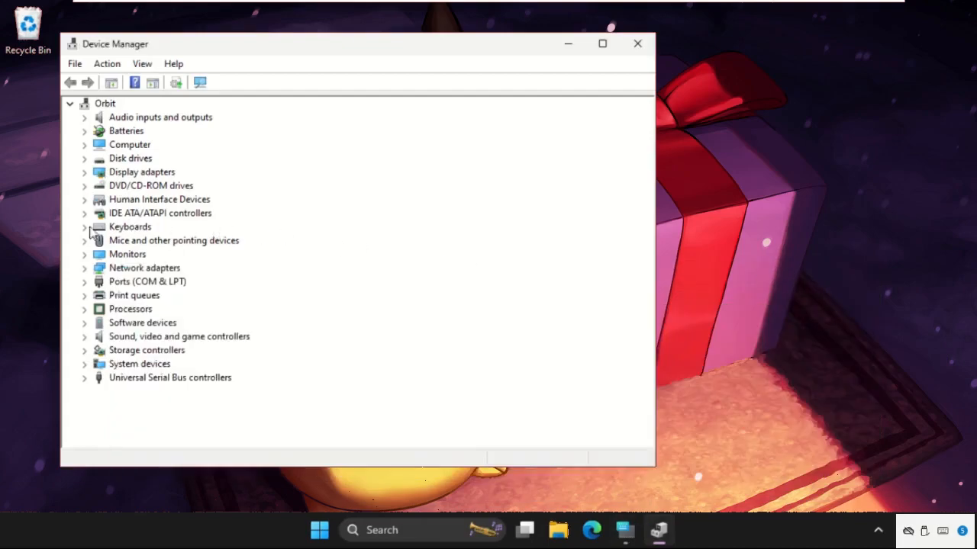
Step: Open the Standard PS/2 Keyboard properties and launch Update Driver from the Driver tab
click(84, 227)
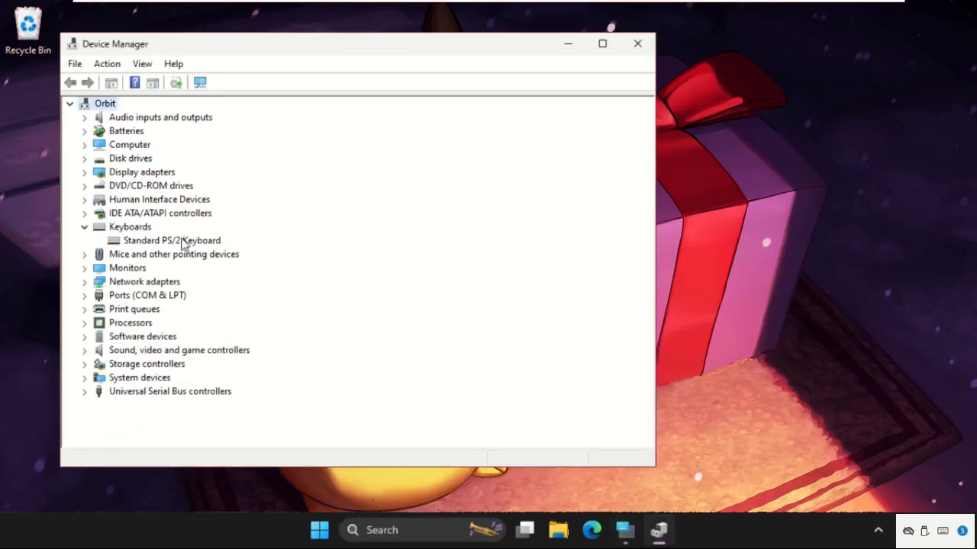
right_click(172, 240)
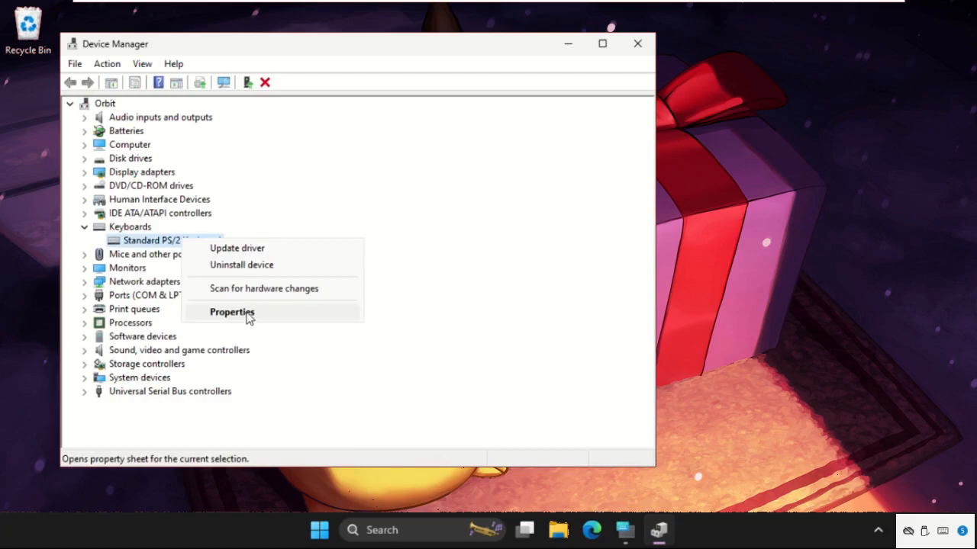
click(232, 312)
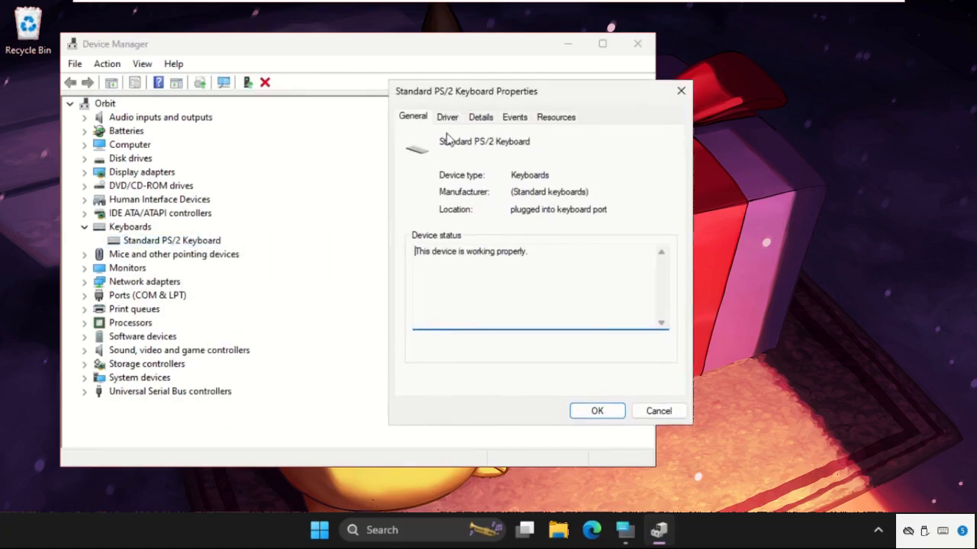
click(447, 117)
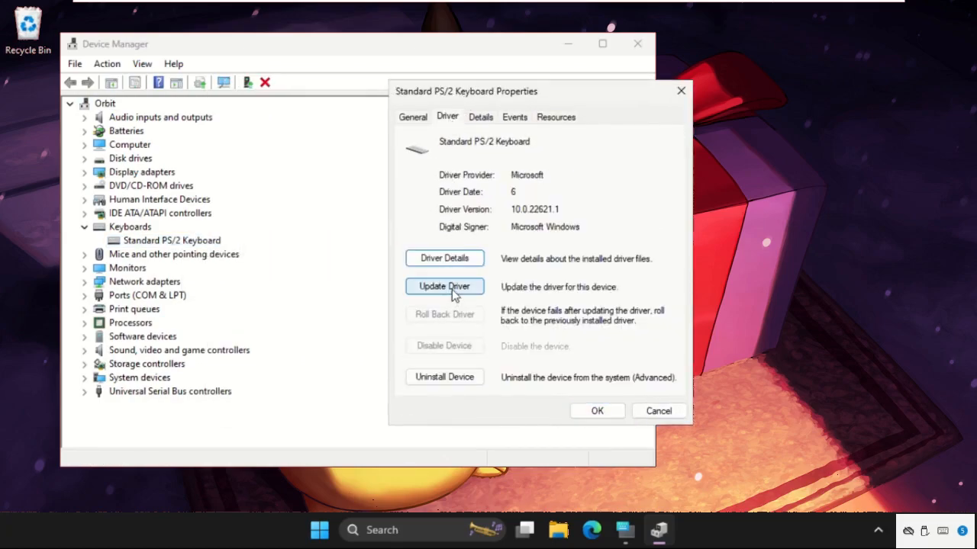
click(444, 286)
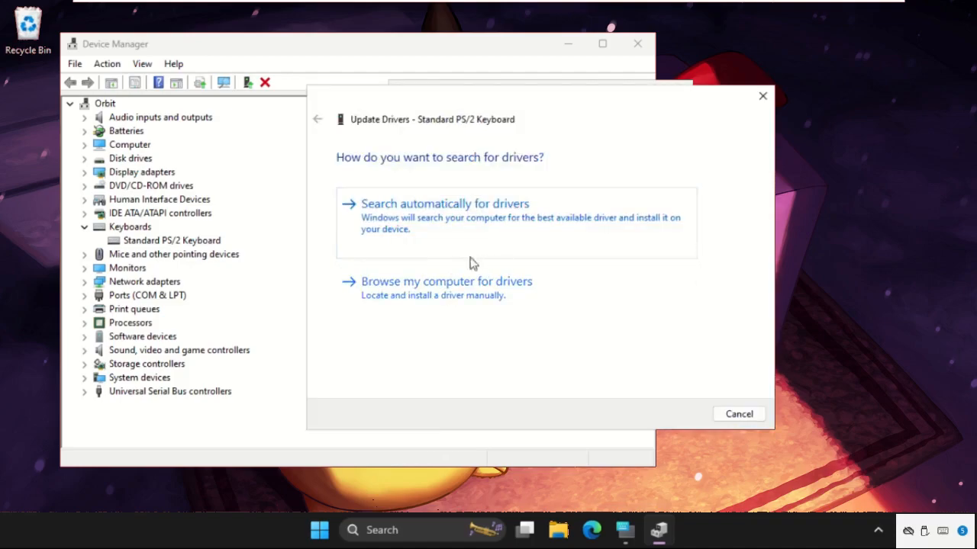
click(444, 204)
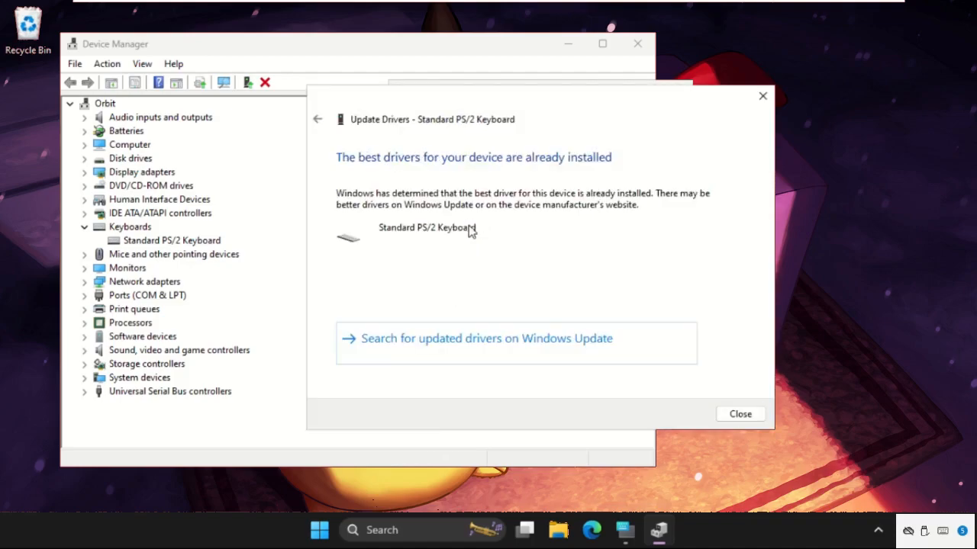
mouse_move(535, 148)
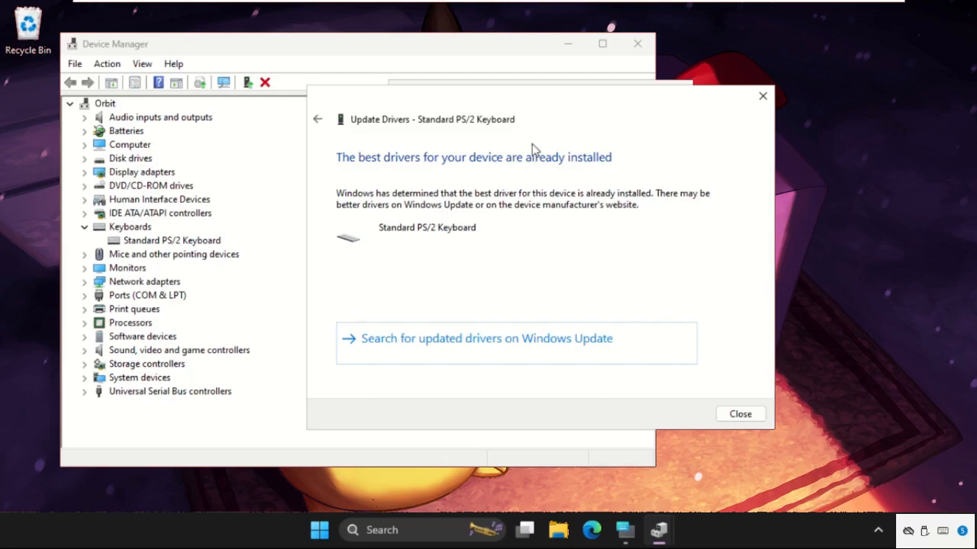
mouse_move(431, 249)
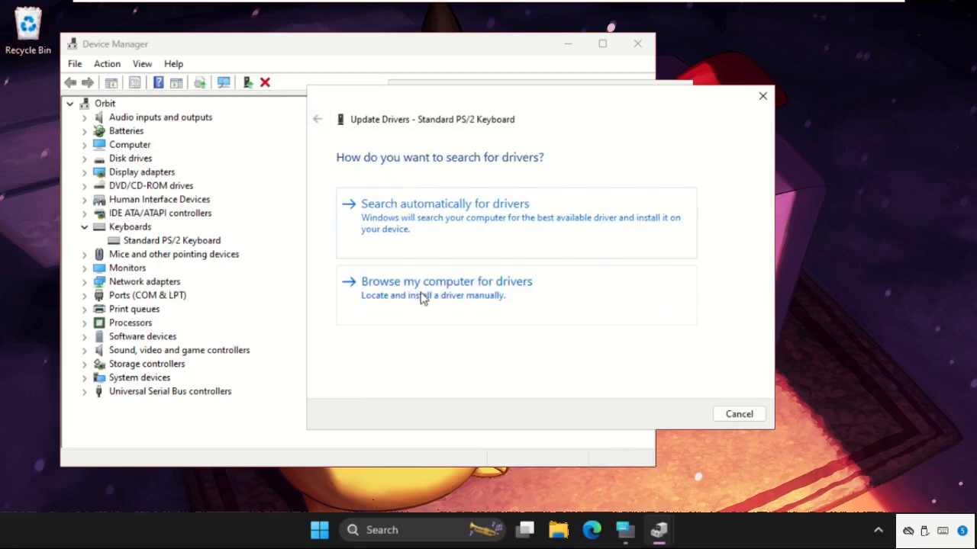
Step: Browse the computer, pick Standard PS/2 Keyboard from the available drivers, and install it
click(447, 281)
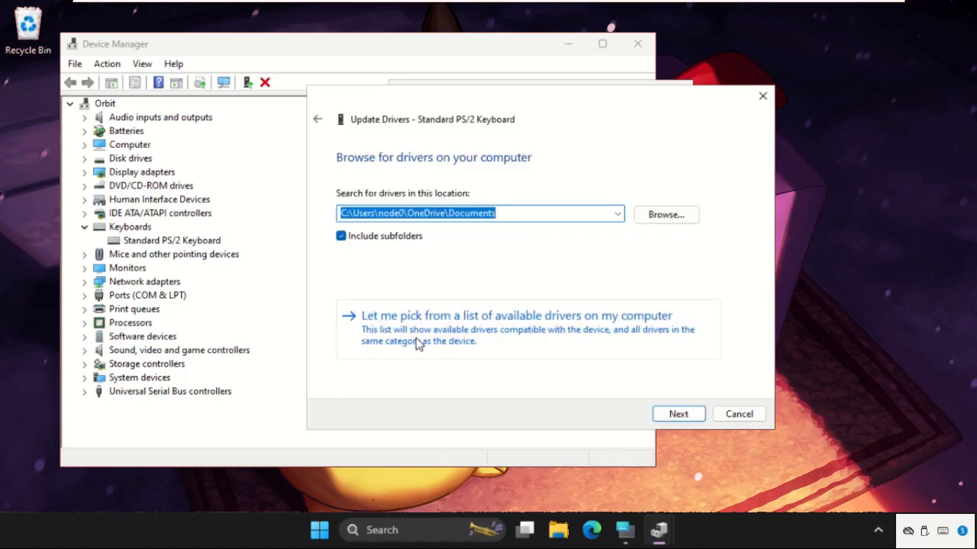
mouse_move(609, 339)
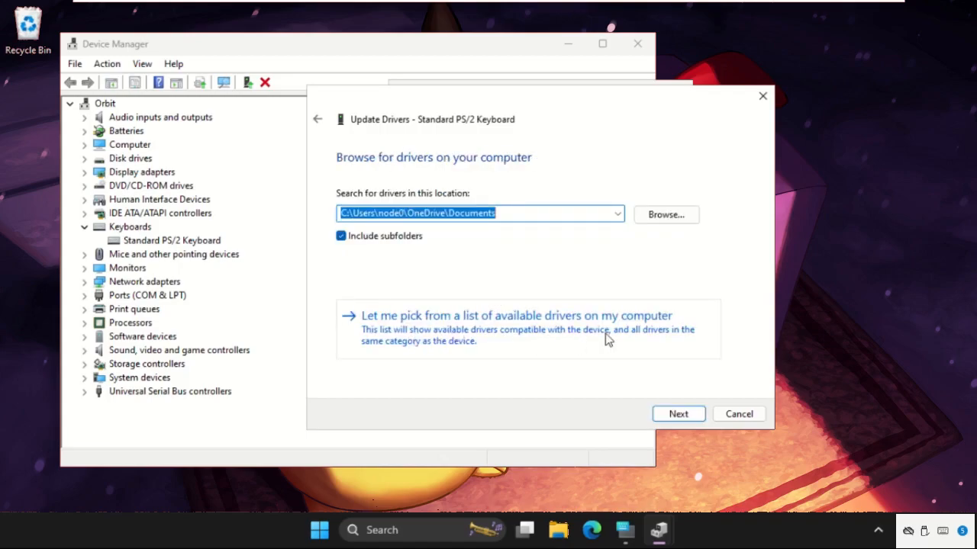
click(516, 316)
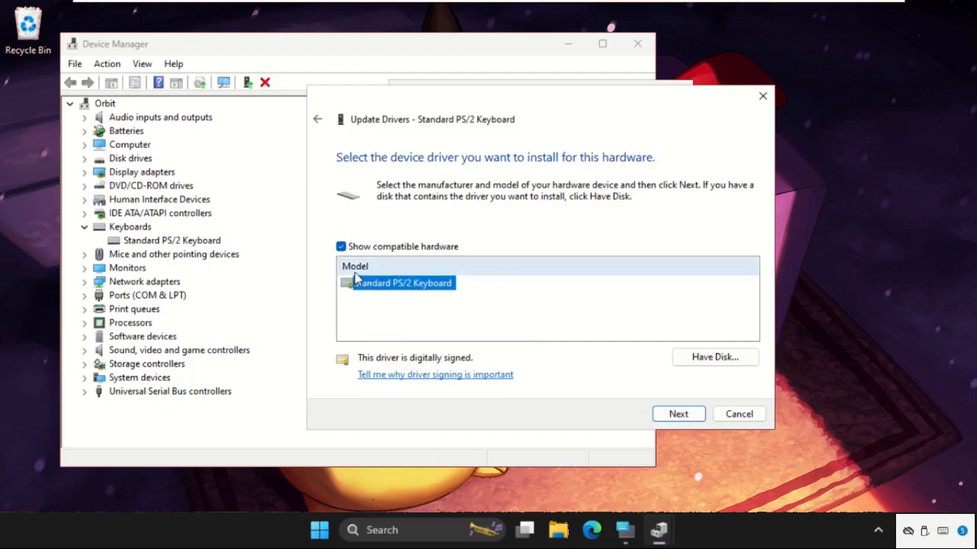
click(678, 414)
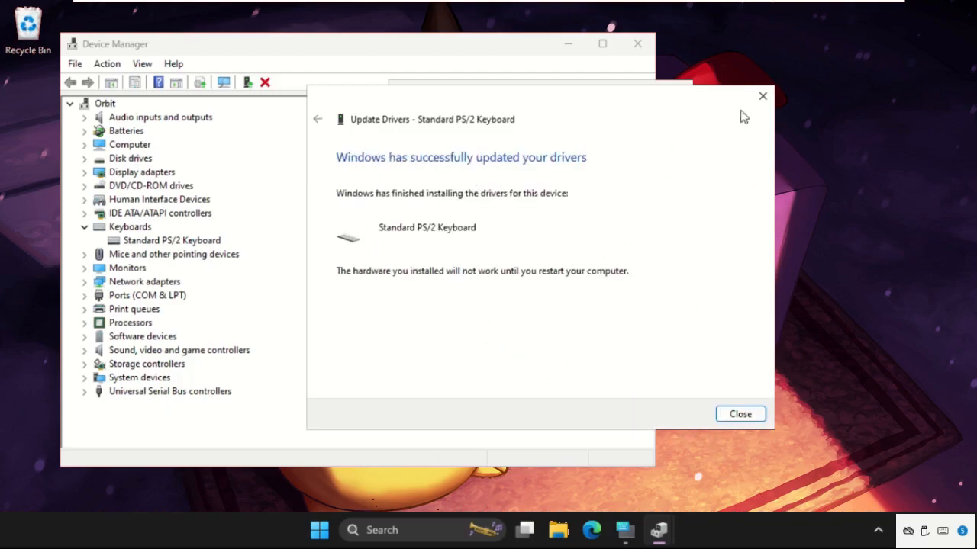
Step: Close the Update Drivers wizard to bring up the System Settings Change restart prompt
click(738, 414)
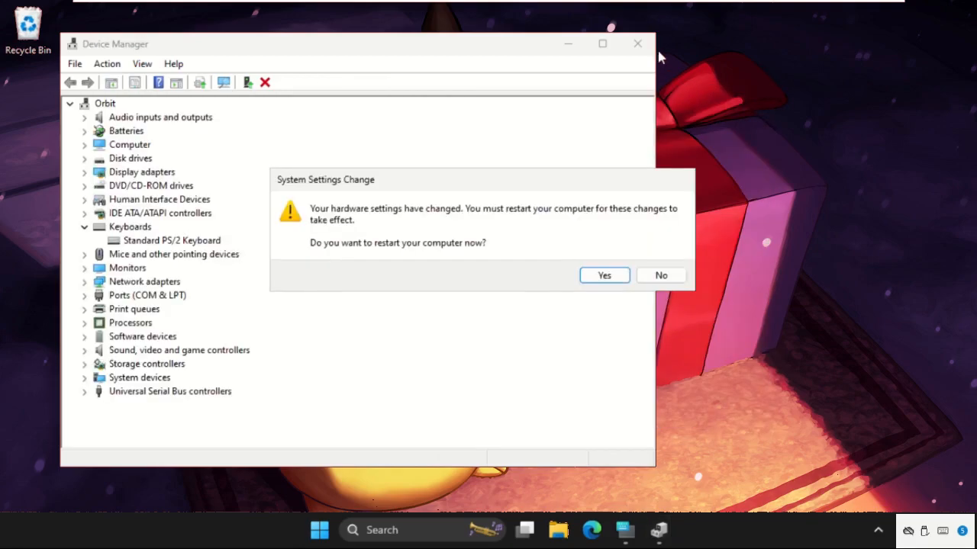
mouse_move(349, 261)
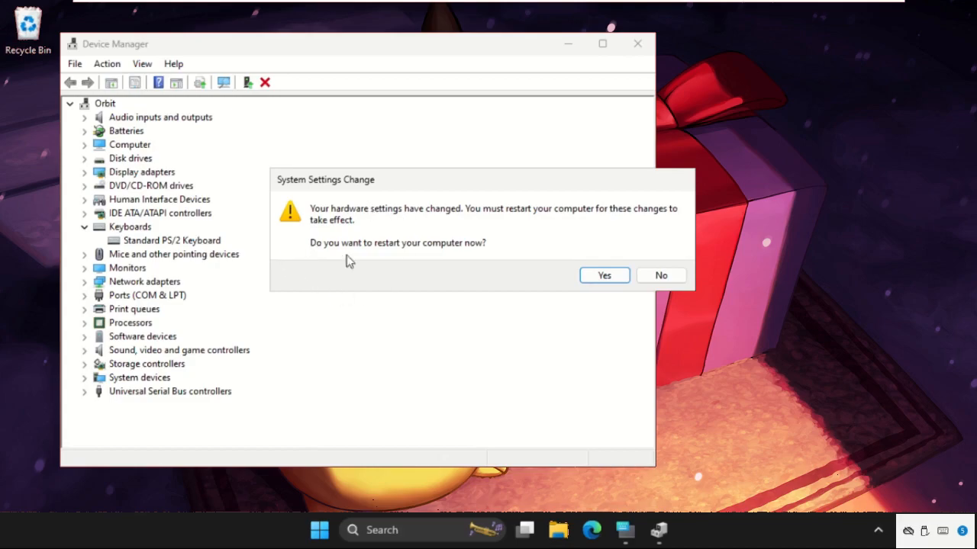